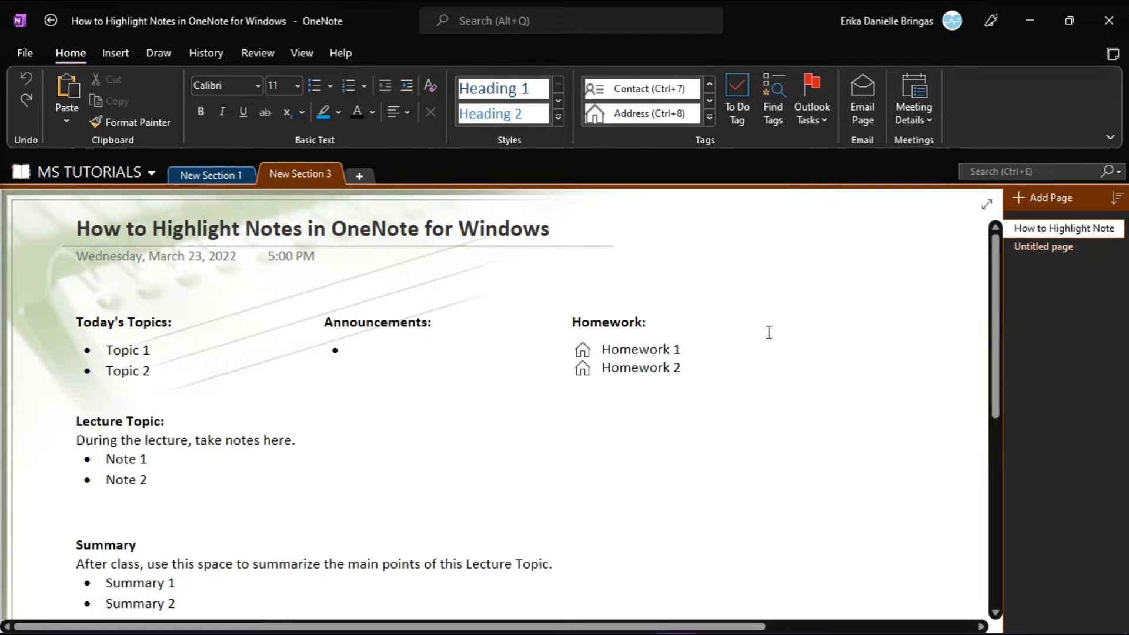
Highlight the Topic 1 list item in blue in OneNote for Windows
double_click(127, 350)
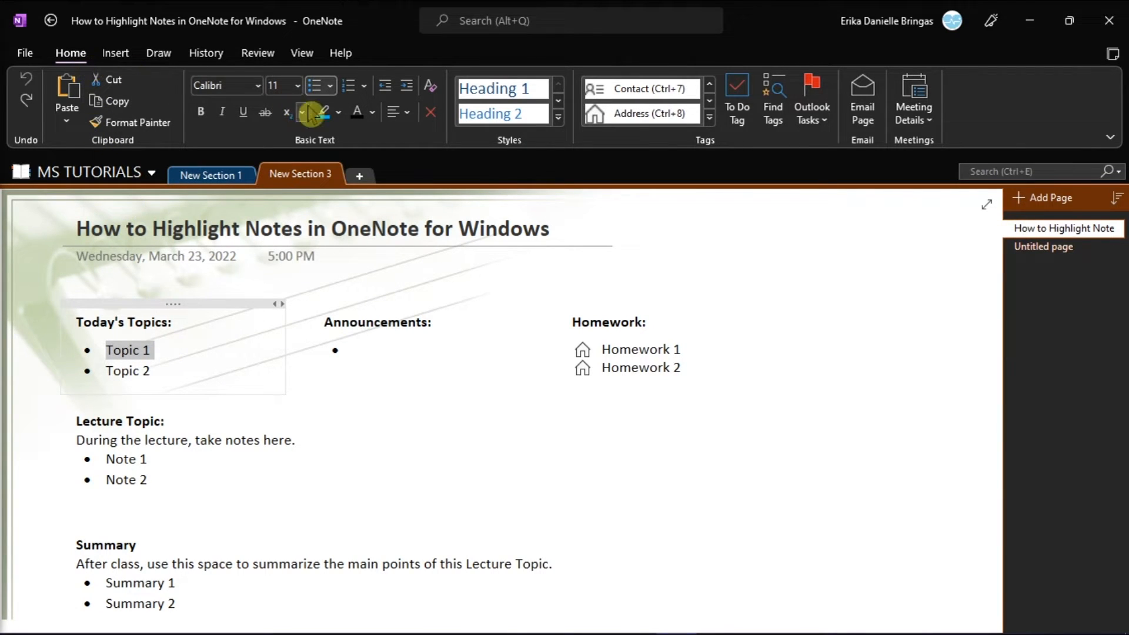
mouse_move(321, 113)
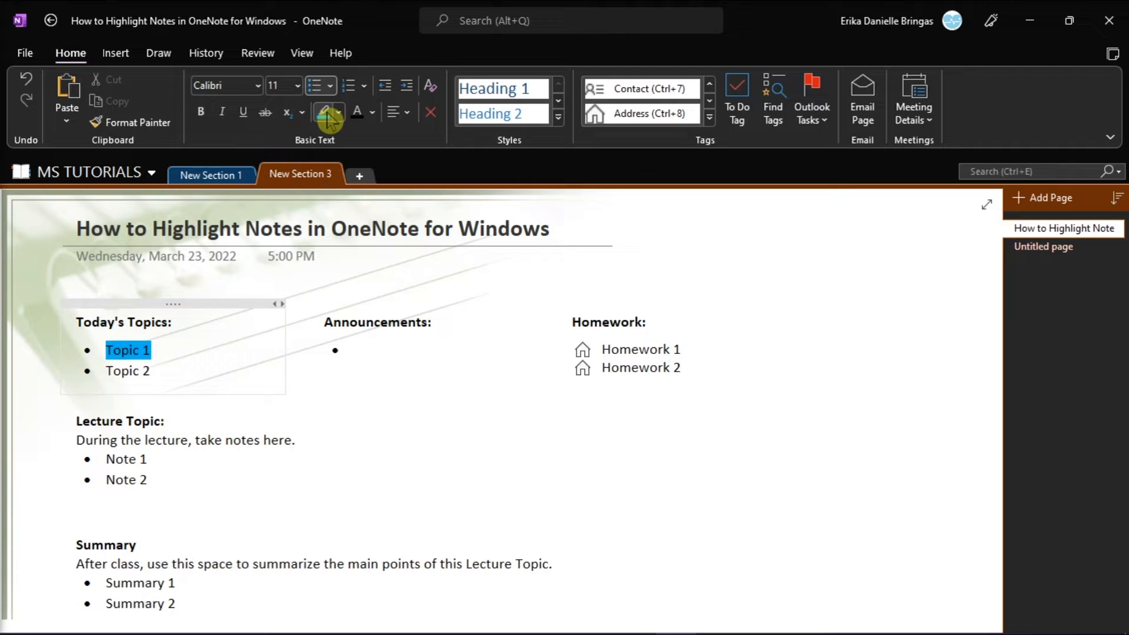
click(336, 113)
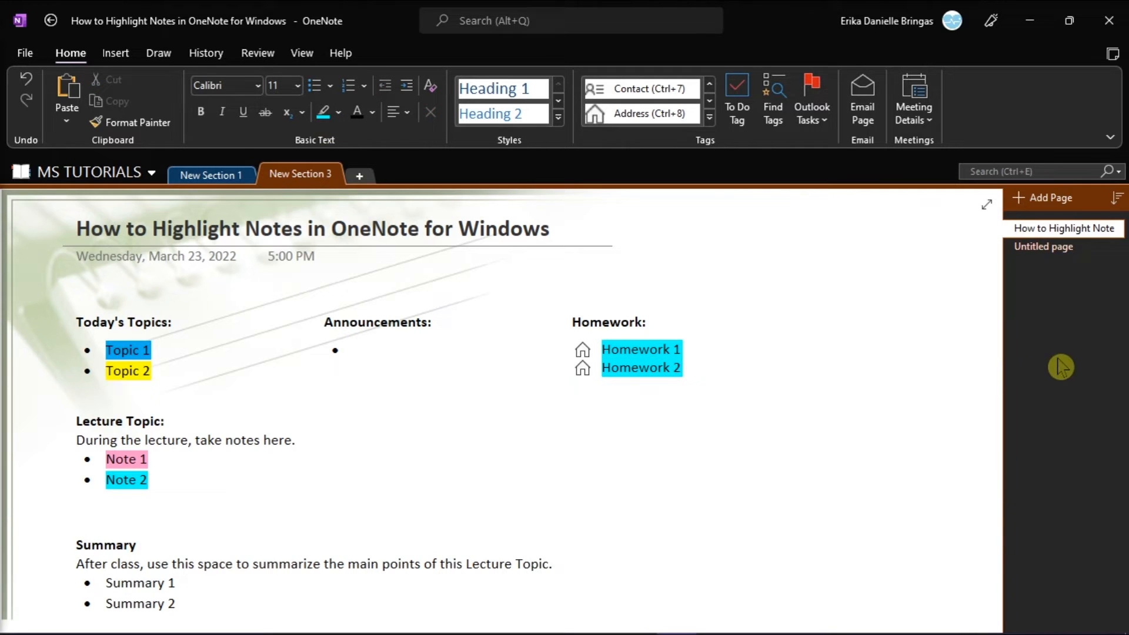
Deselect the text after highlighting the topics, notes and homework items
click(819, 348)
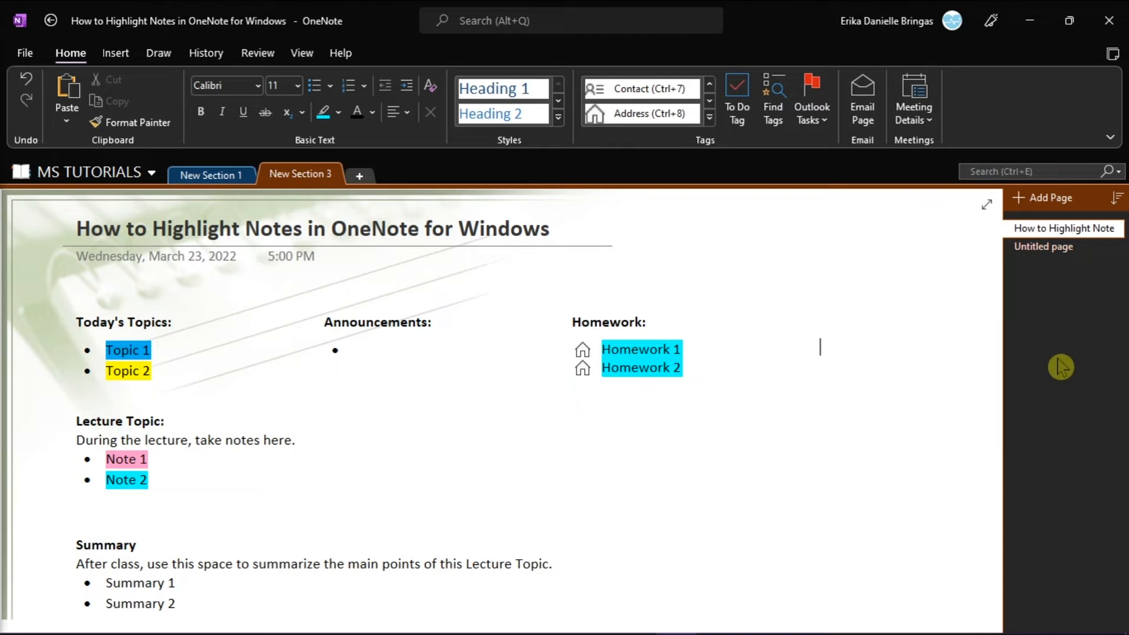
click(639, 349)
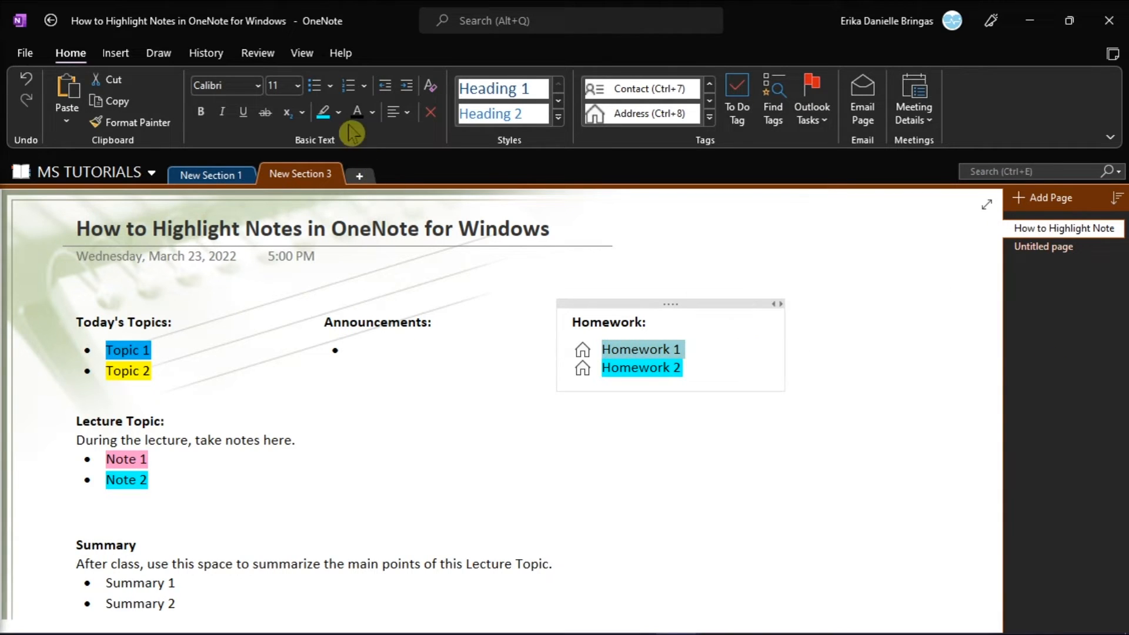
click(338, 113)
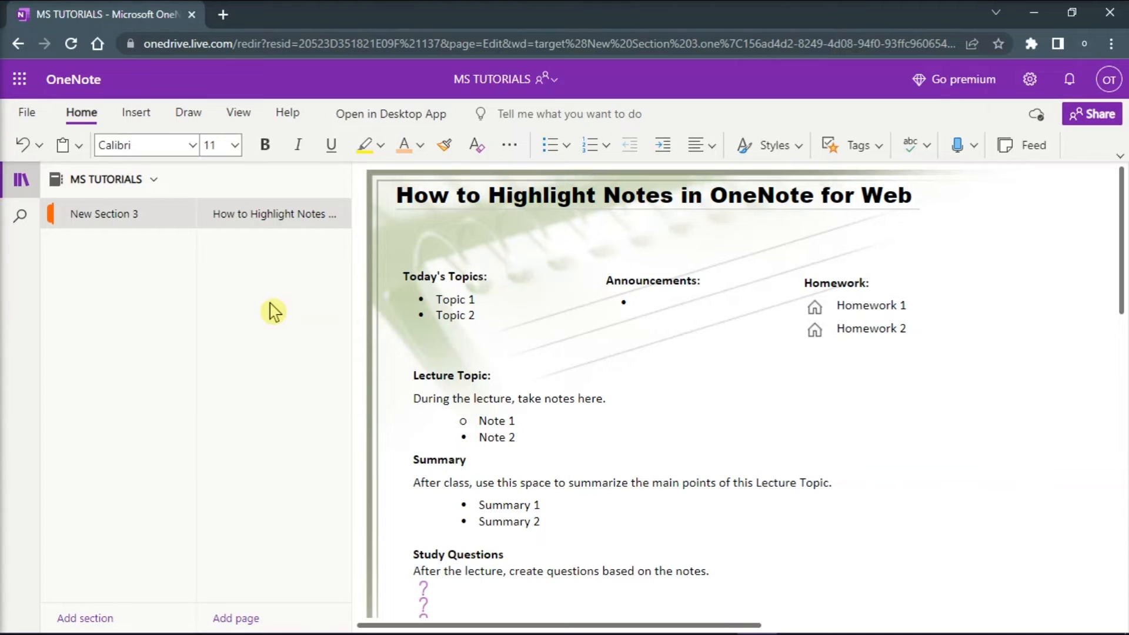
Highlight the Today's Topics heading magenta in OneNote for the web
click(484, 299)
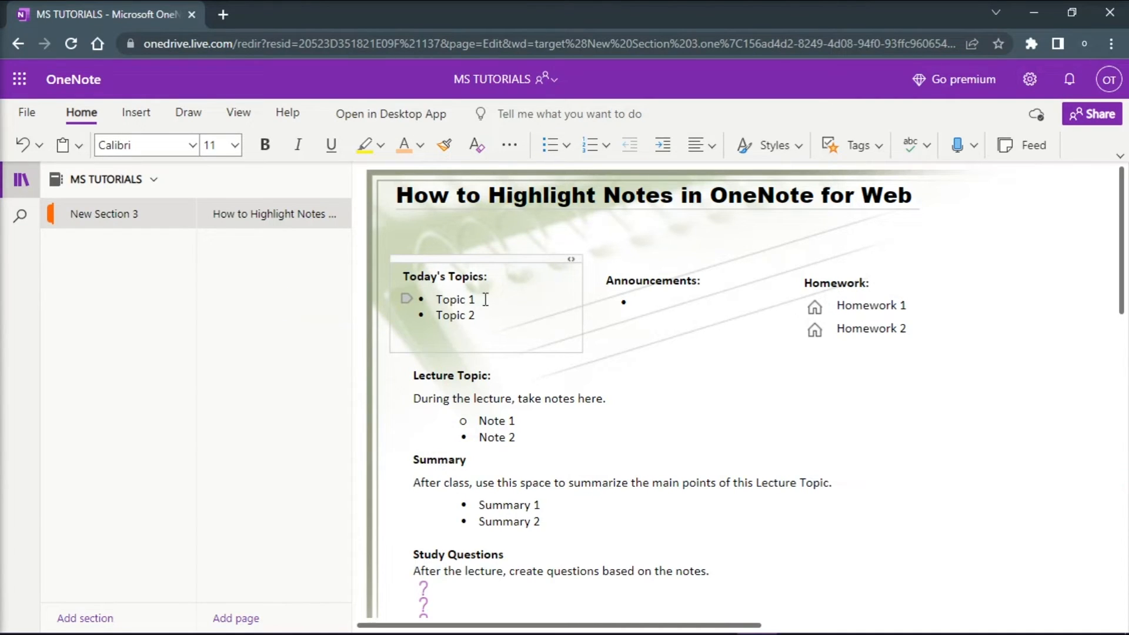
double_click(445, 276)
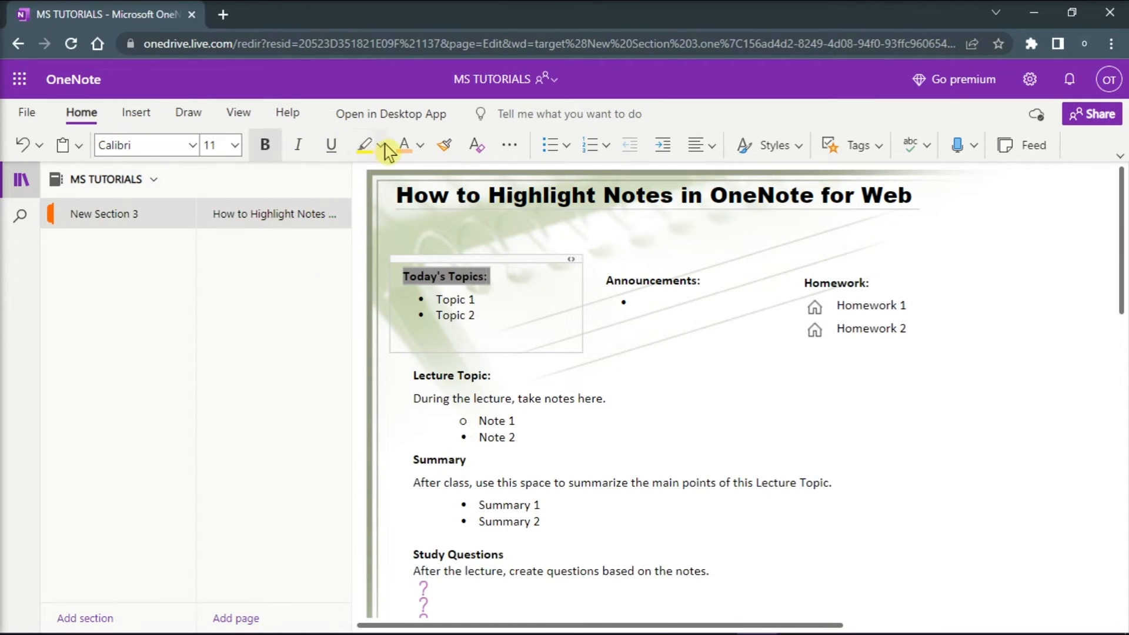
click(384, 145)
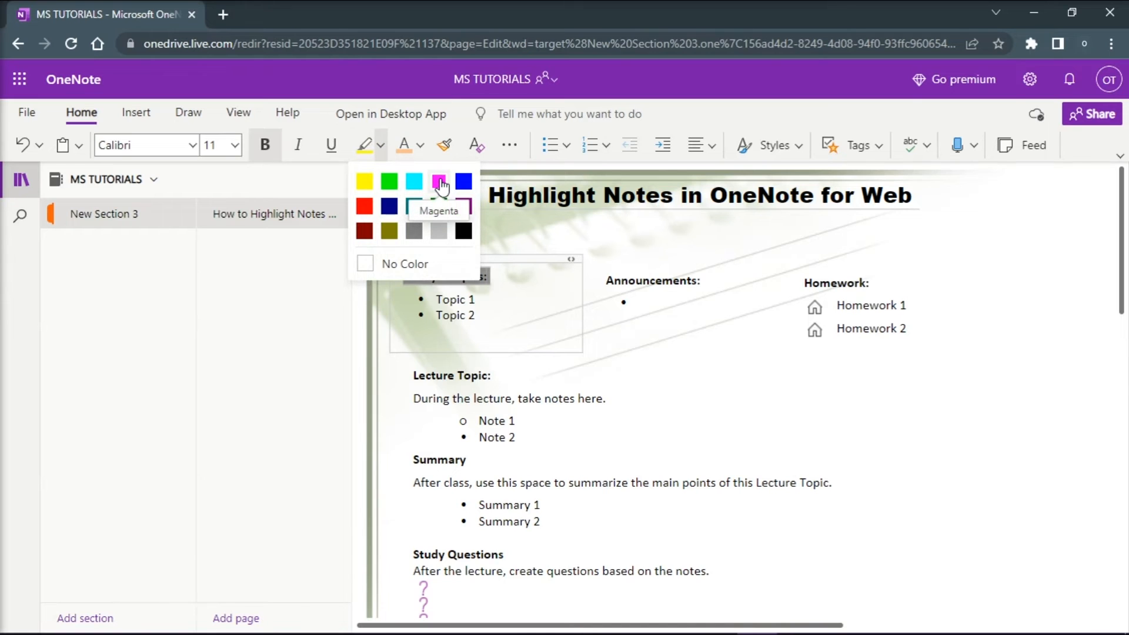
click(439, 182)
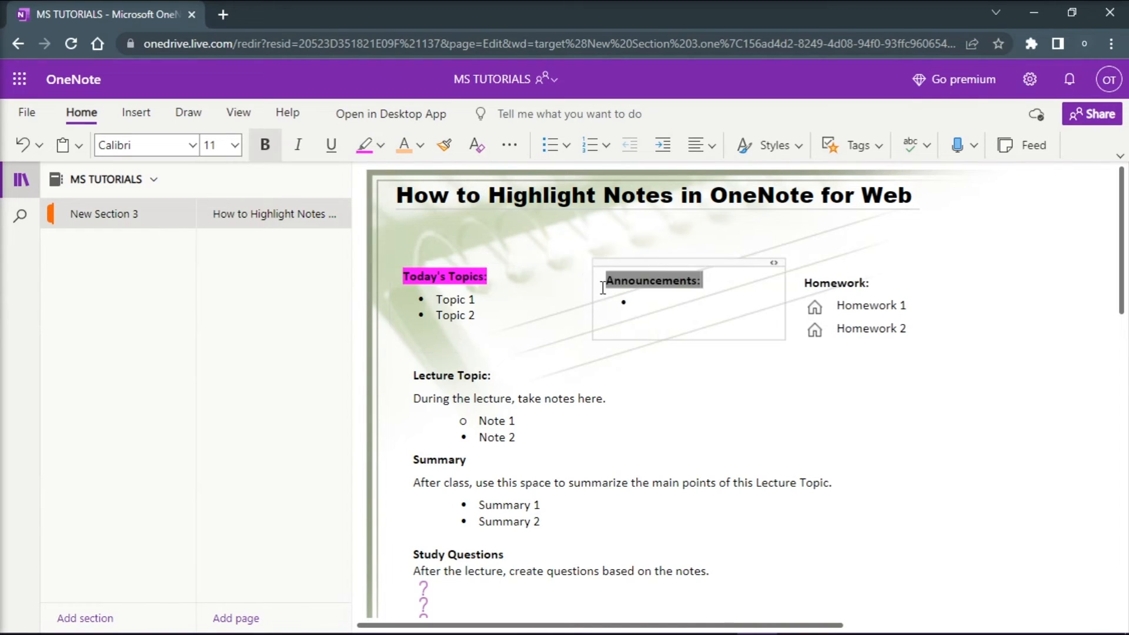